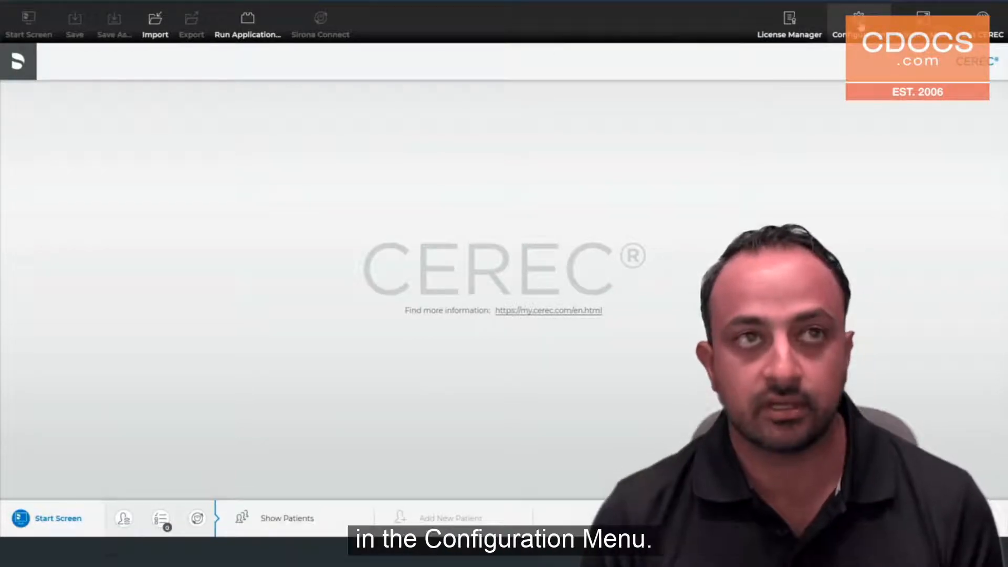
Open the Configuration area listing Parameters, Devices and Settings.
click(856, 22)
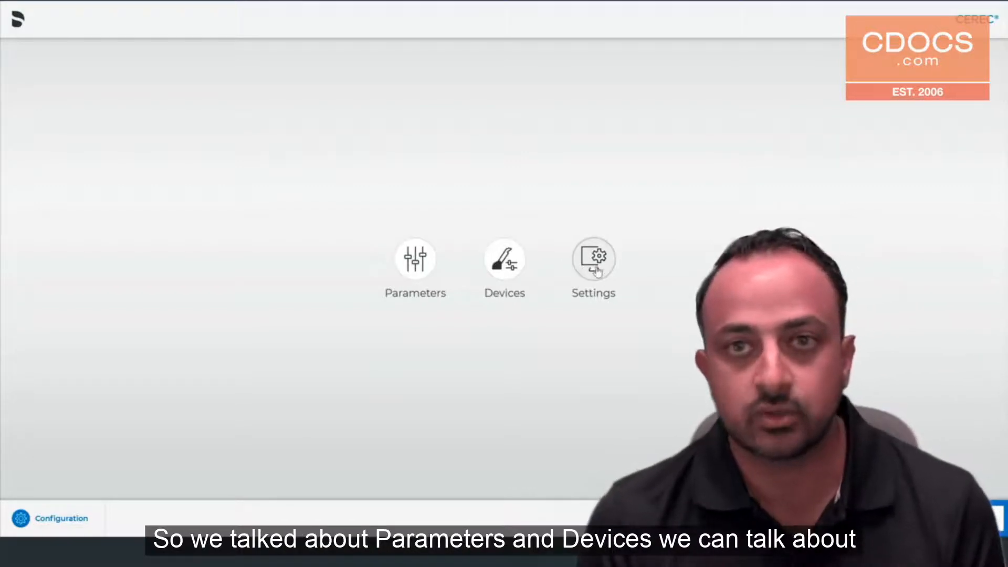
Go into Settings and open the CEREC Primemill Milling Performance page.
click(592, 259)
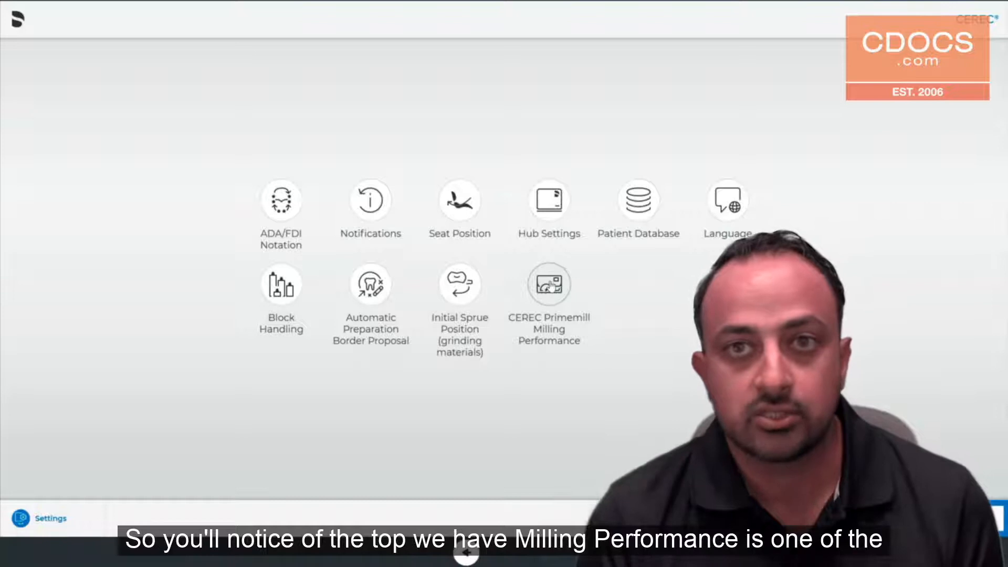
click(548, 283)
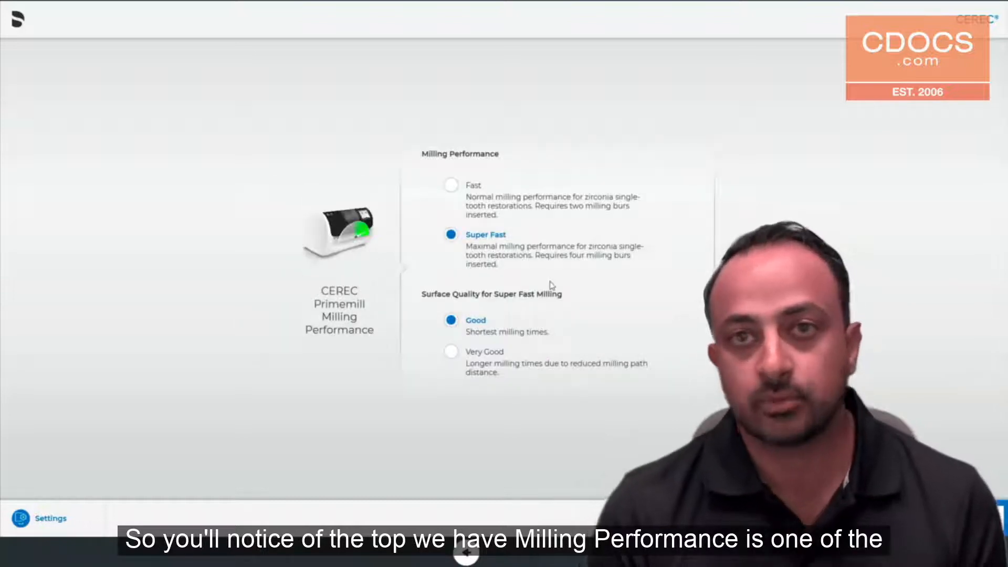